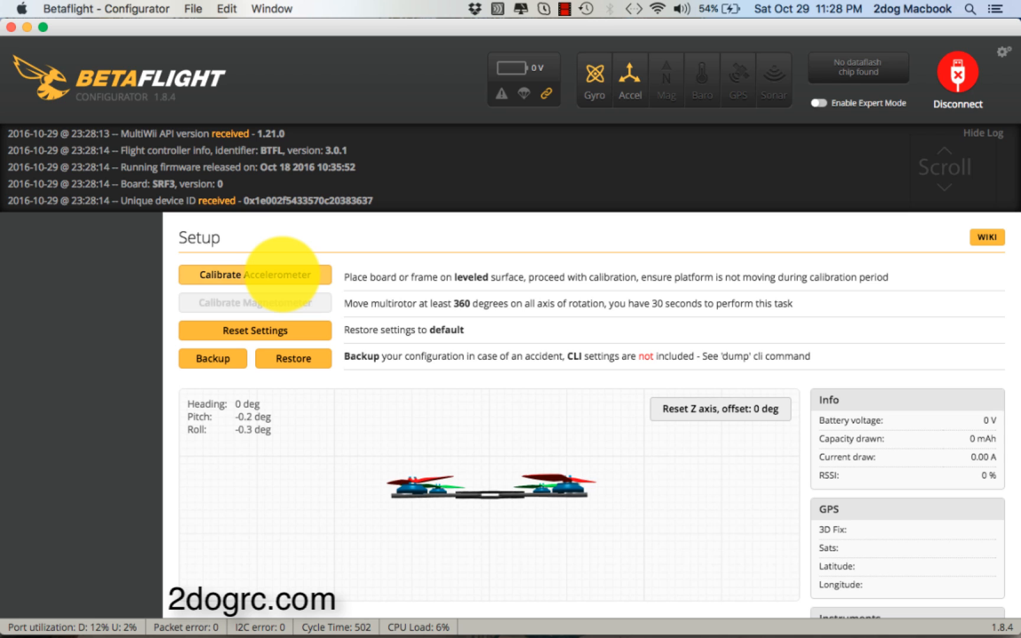
- Run the accelerometer calibration on the Setup page with the board resting level
left_click(254, 274)
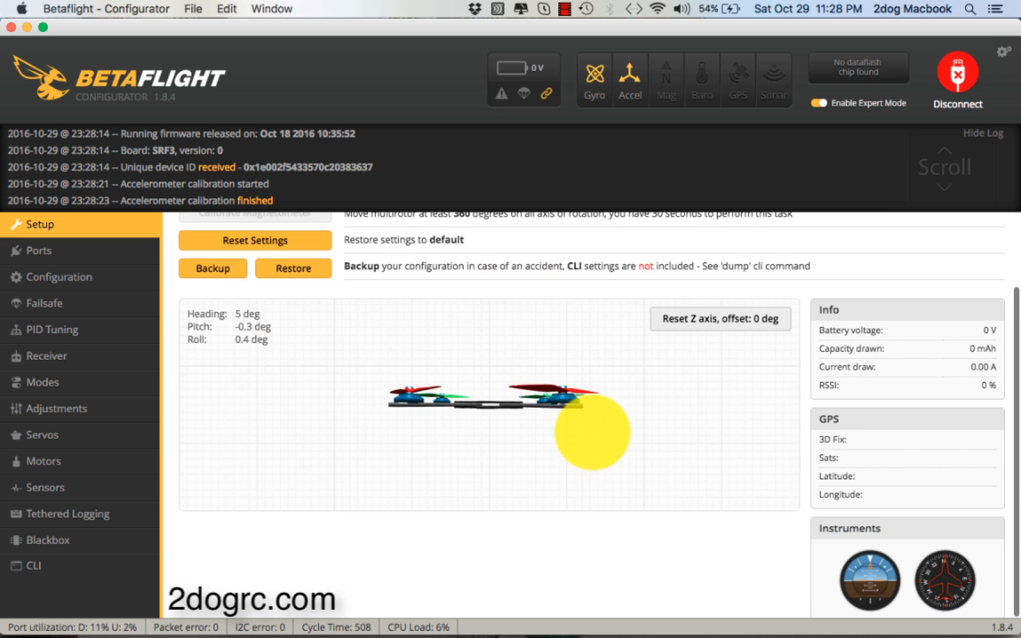
left_click(39, 250)
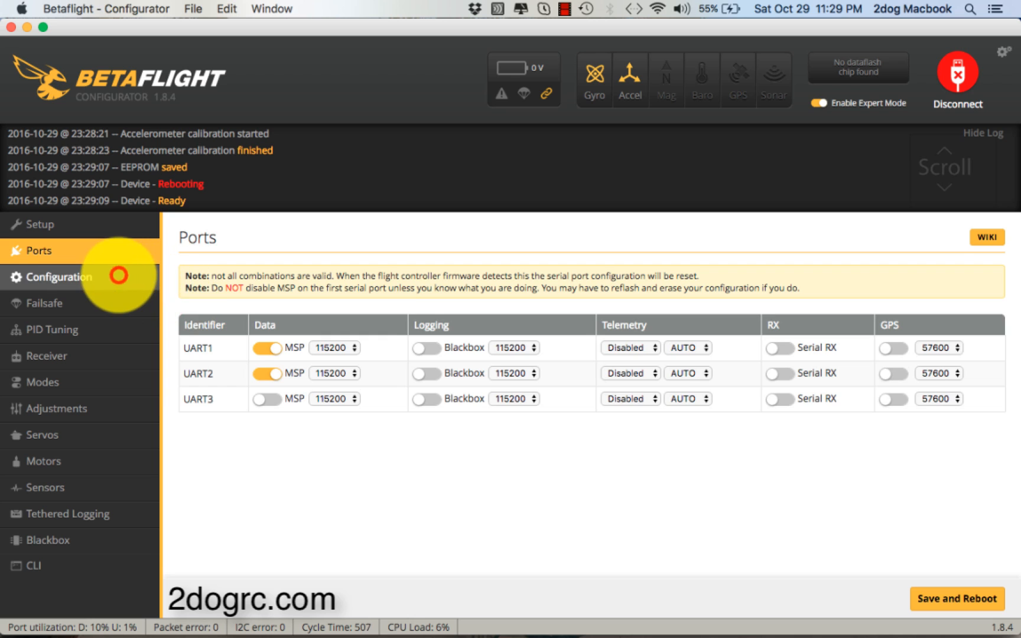
- Bring up the Configuration page scrolled to ESC/Motor Features showing ONESHOT125 and Minimum Throttle 1070
left_click(59, 277)
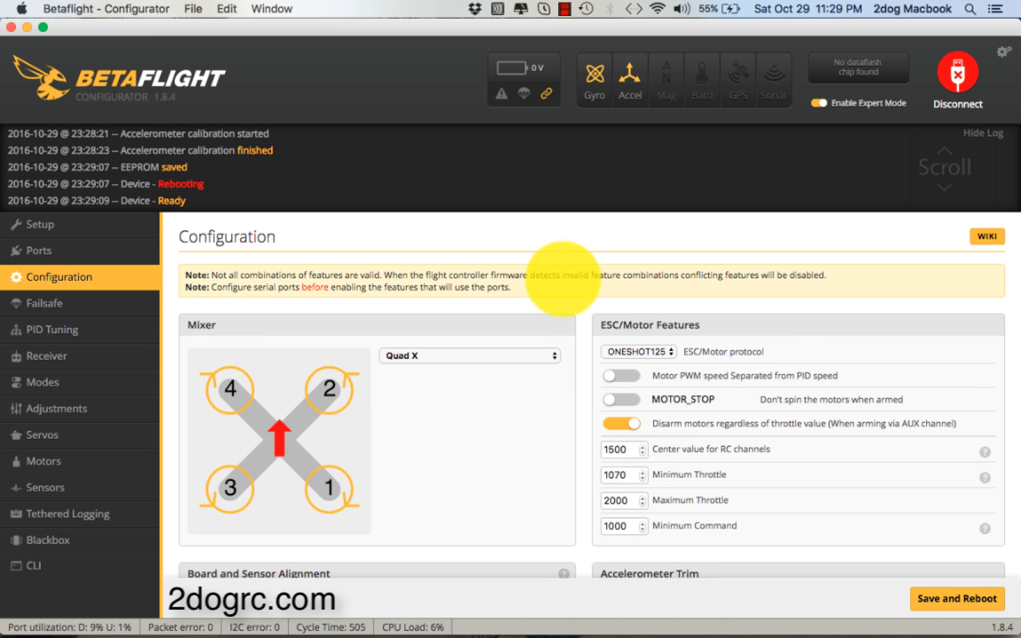
scroll("down", 3)
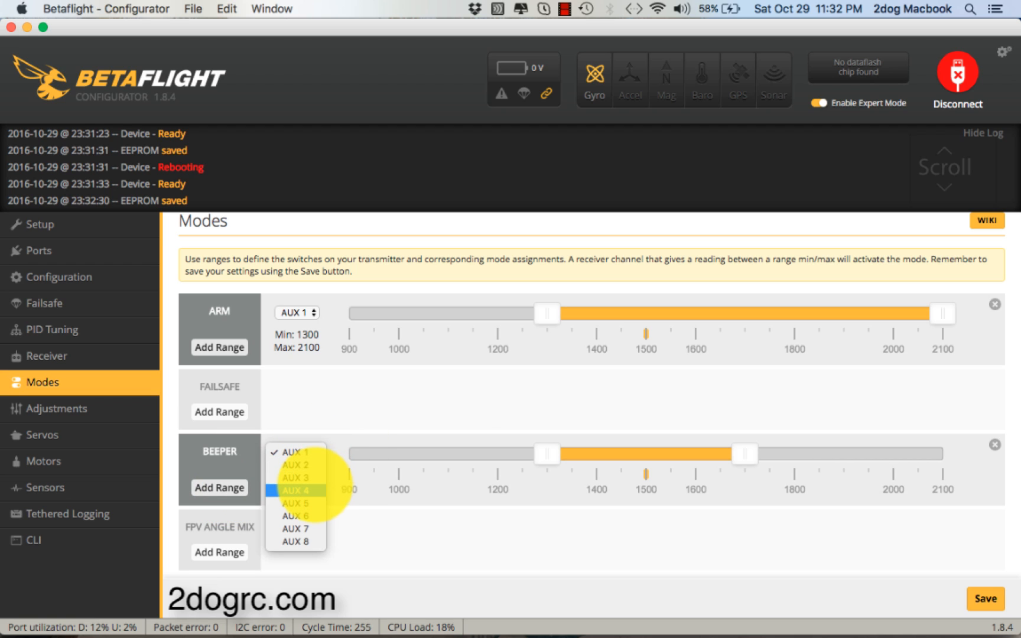
- Assign BEEPER to AUX 4, then move to the Motors page with its test safety notice
left_click(56, 408)
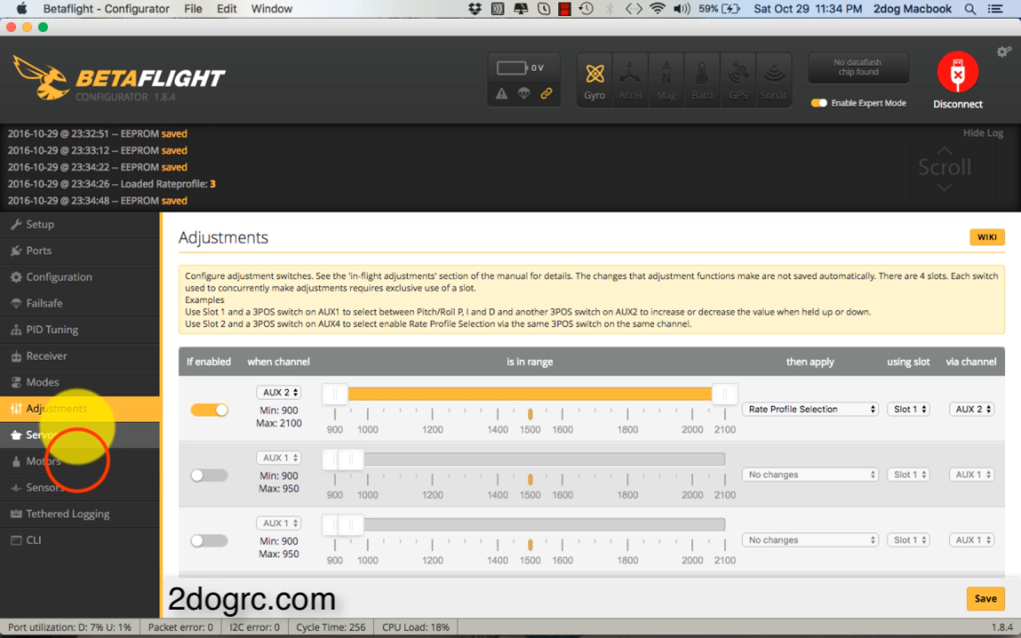
left_click(44, 461)
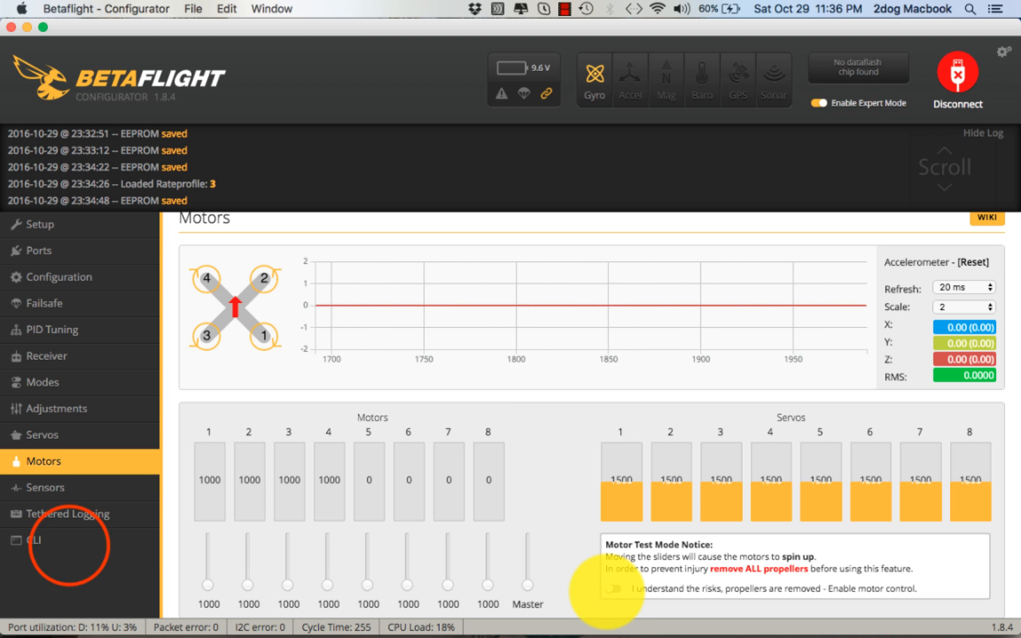
- After ESC calibration at 1000 on motors 1–4, switch to the CLI for beeper commands
left_click(37, 225)
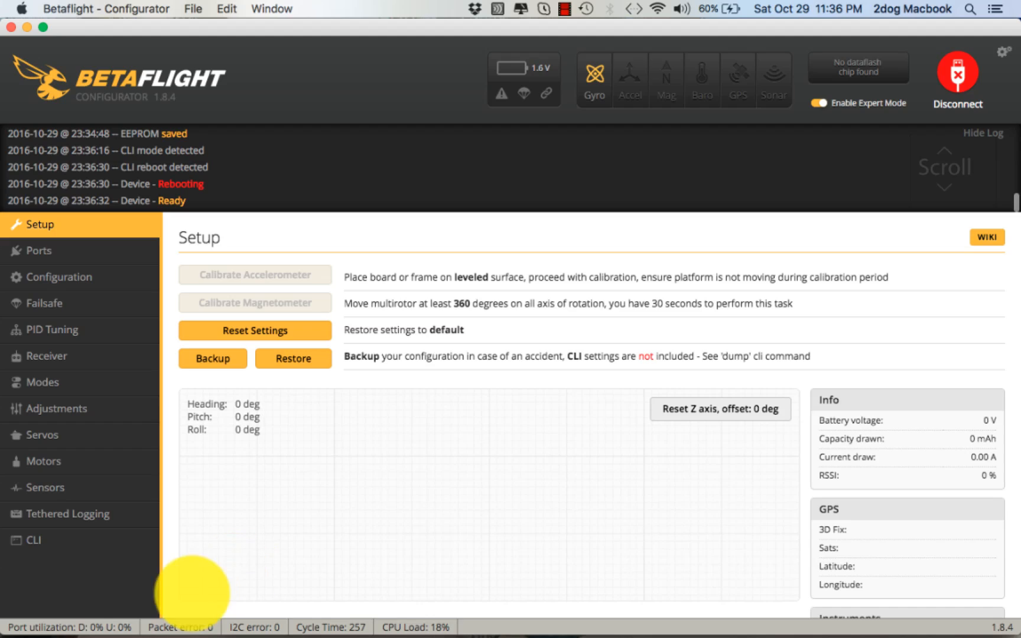
- Return to the Configuration page after the beeper -ON_USB save and reboot
left_click(59, 277)
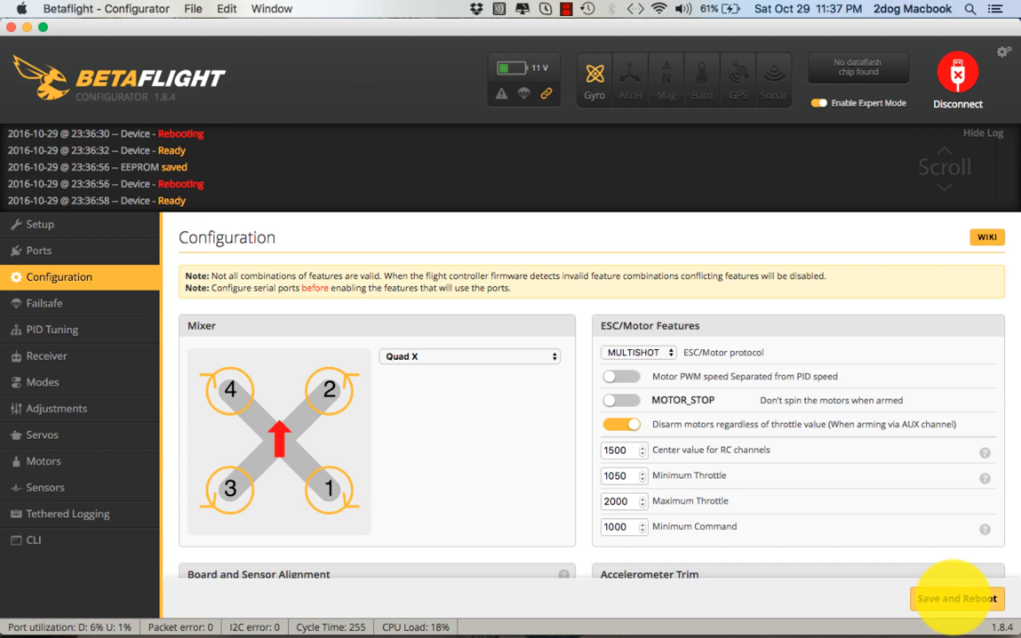